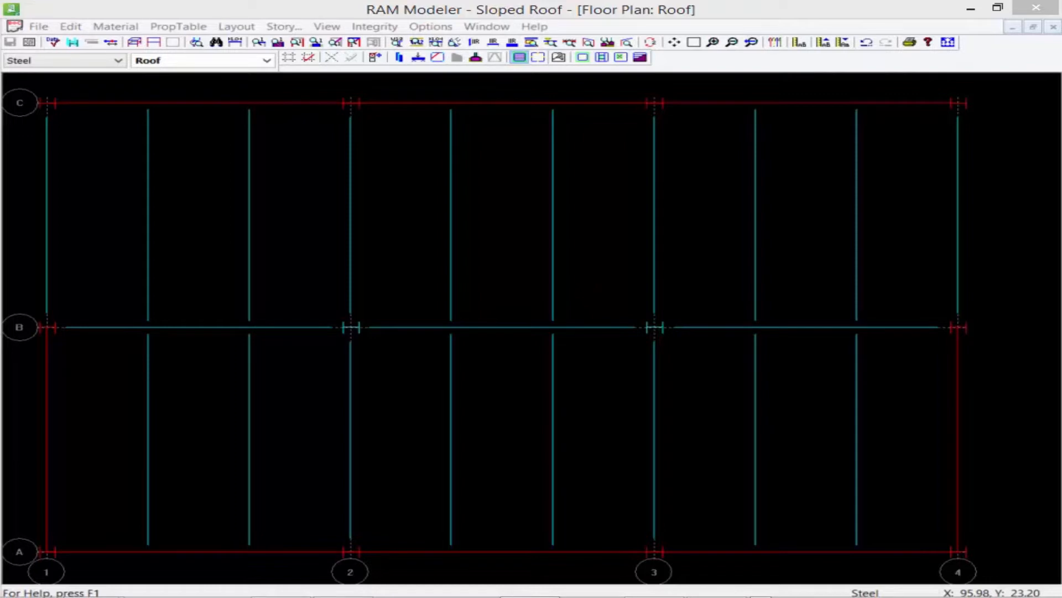
pyautogui.moveTo(1039, 47)
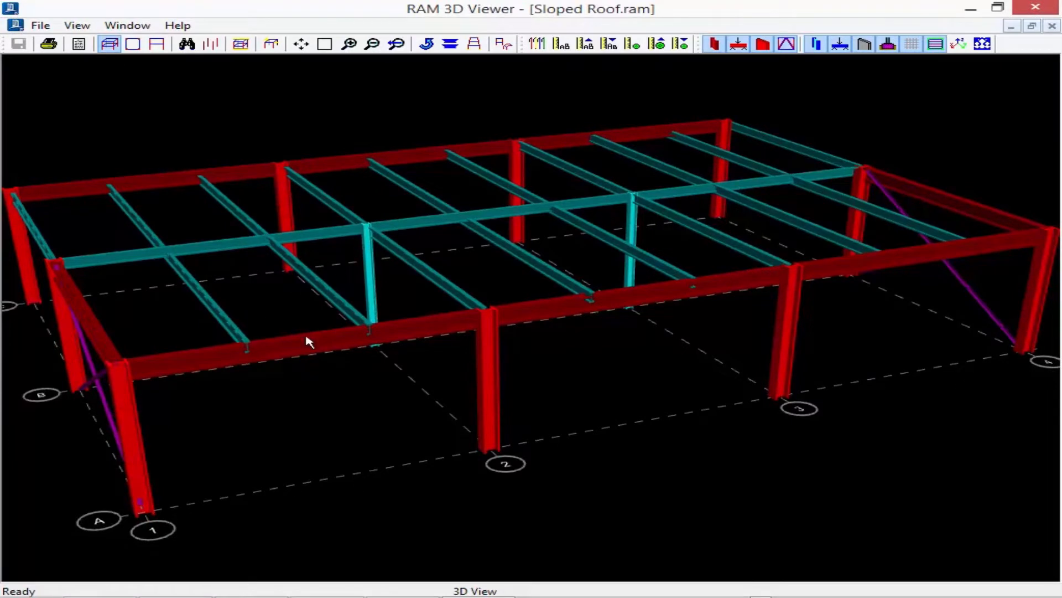
pyautogui.moveTo(149, 207)
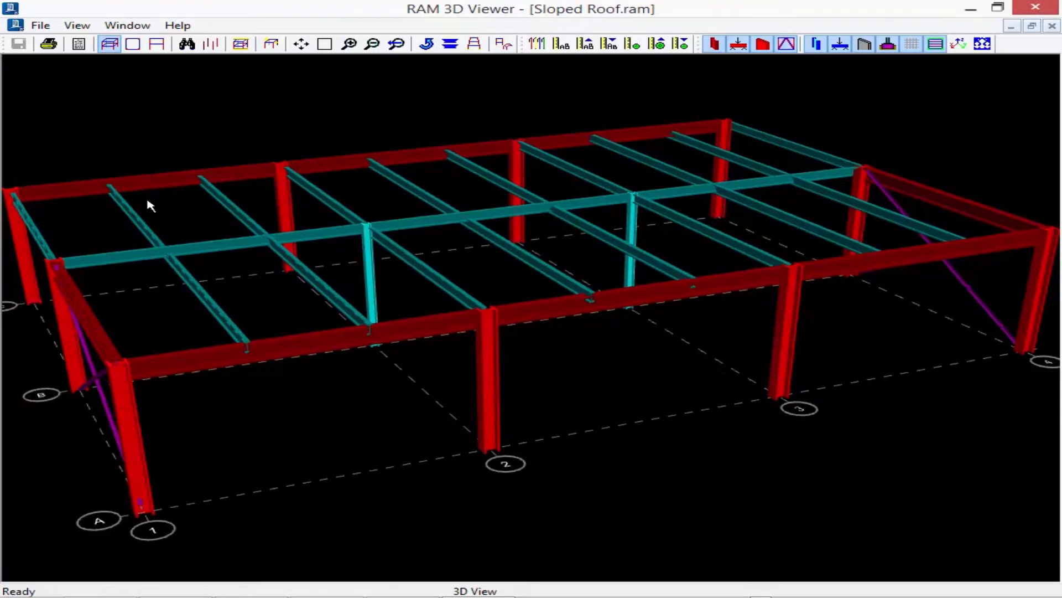
pyautogui.moveTo(845, 239)
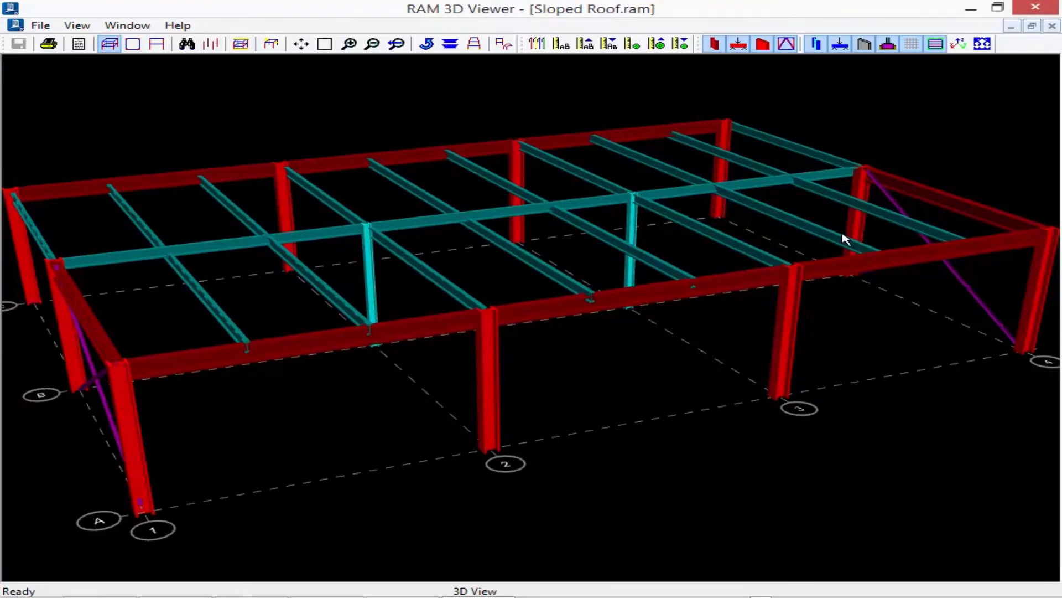
pyautogui.moveTo(134, 253)
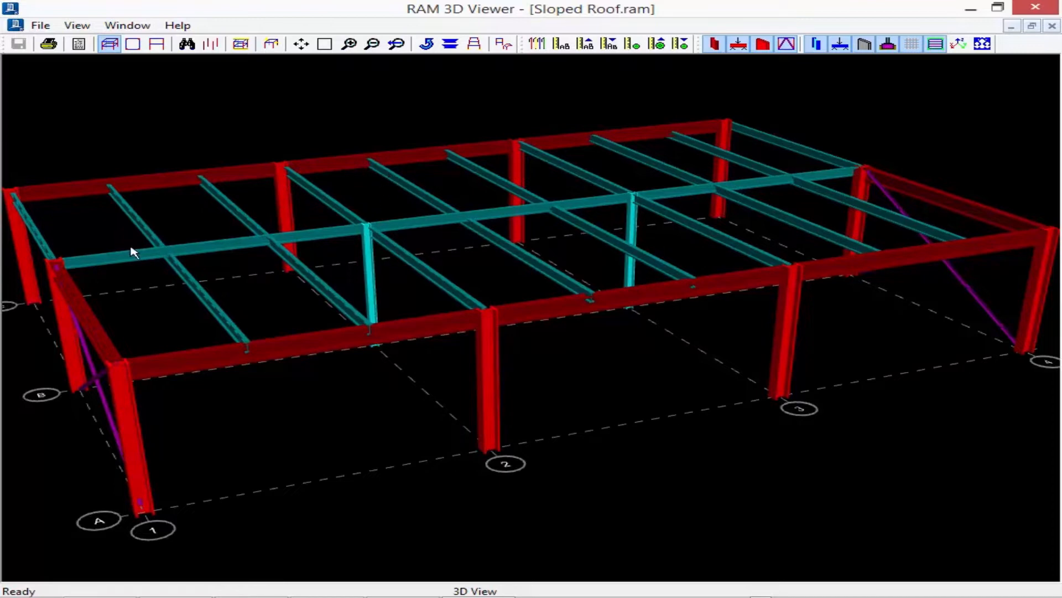
pyautogui.moveTo(722, 230)
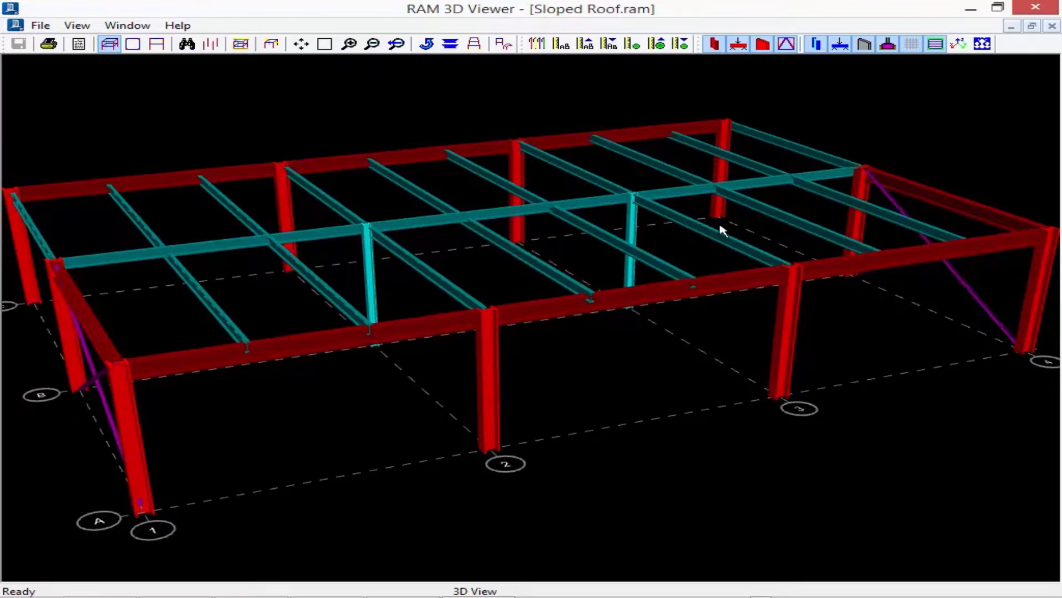
pyautogui.moveTo(715, 60)
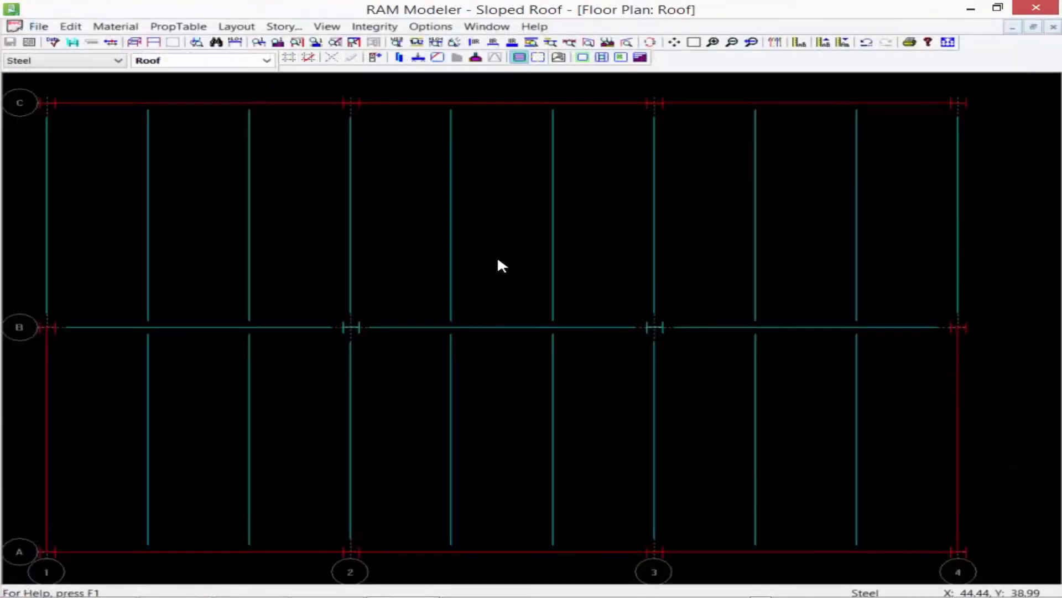
pyautogui.moveTo(282, 26)
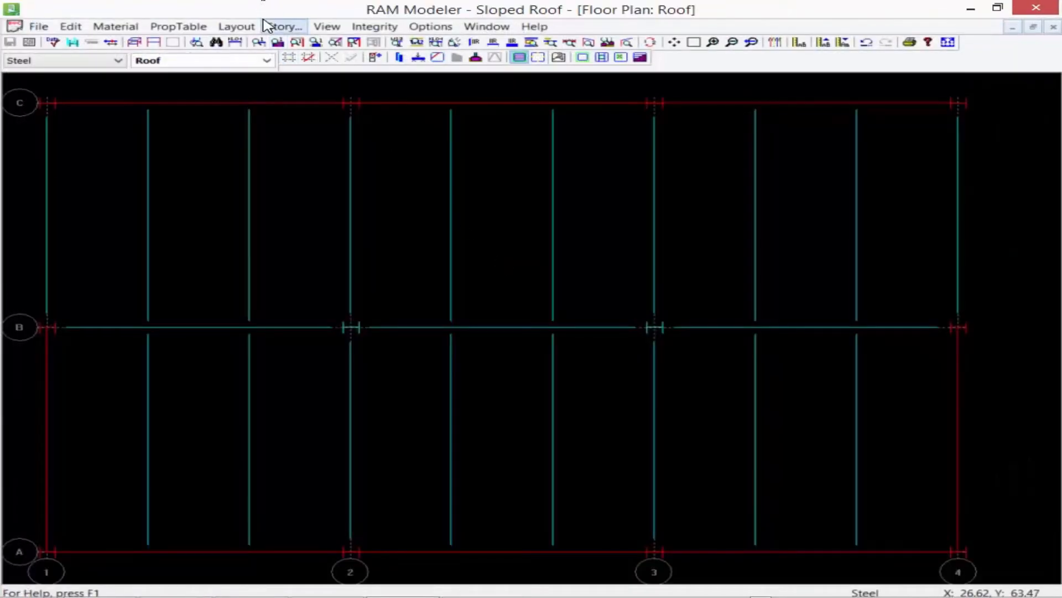
pyautogui.moveTo(389, 96)
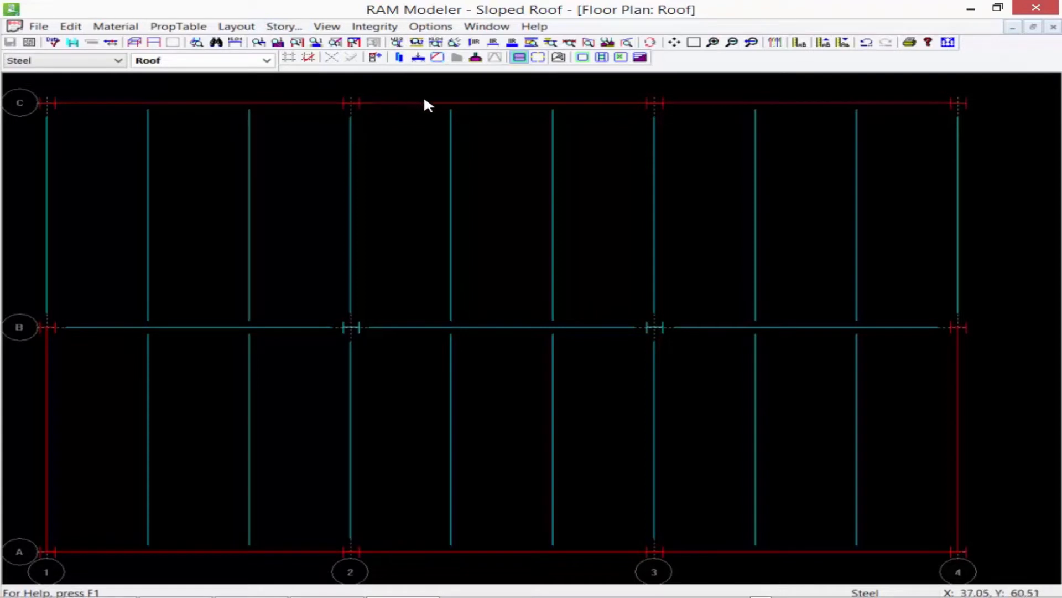
pyautogui.moveTo(538, 95)
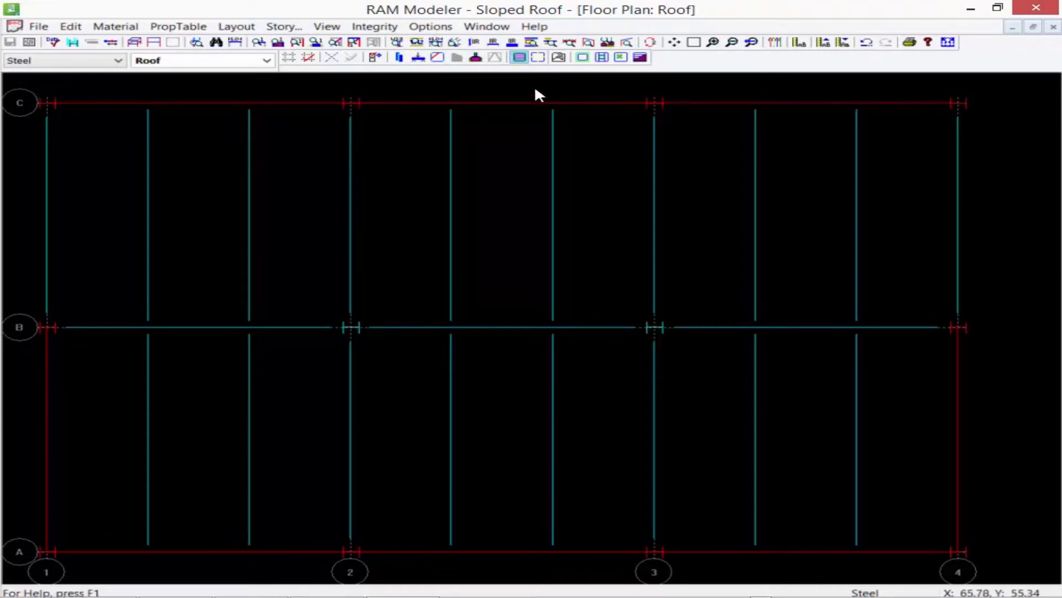
pyautogui.moveTo(549, 309)
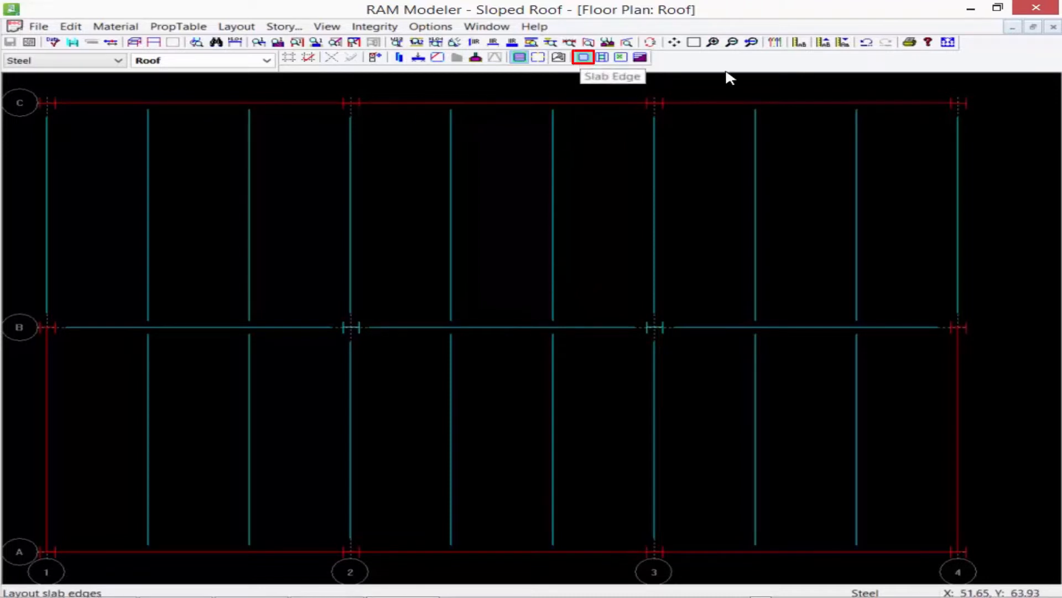
# Start the Slab Edge layout to outline the roof perimeter outside grids A, C, 1 and 4
pyautogui.click(582, 56)
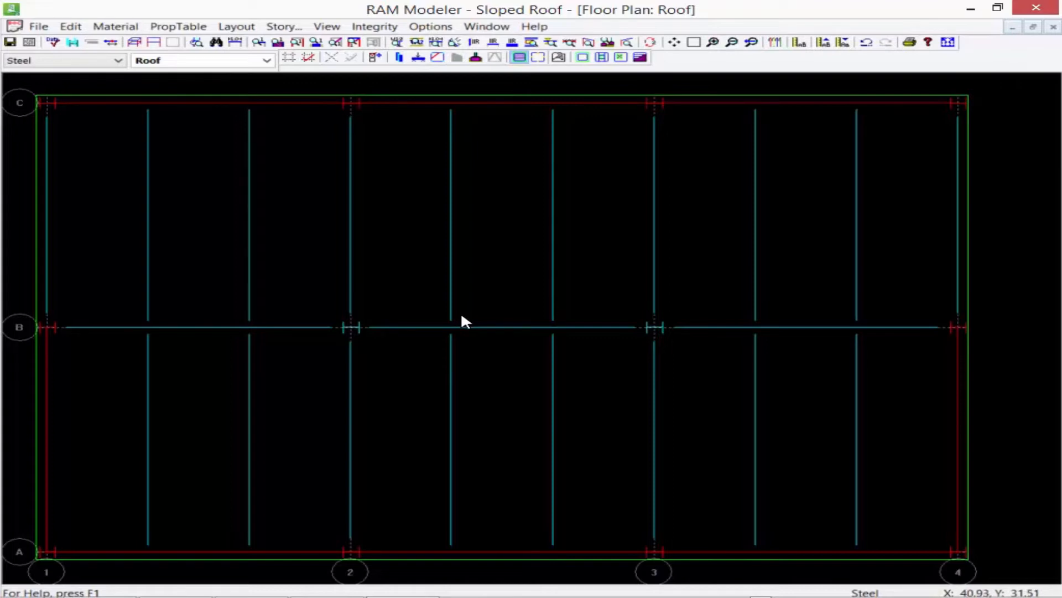
pyautogui.moveTo(472, 309)
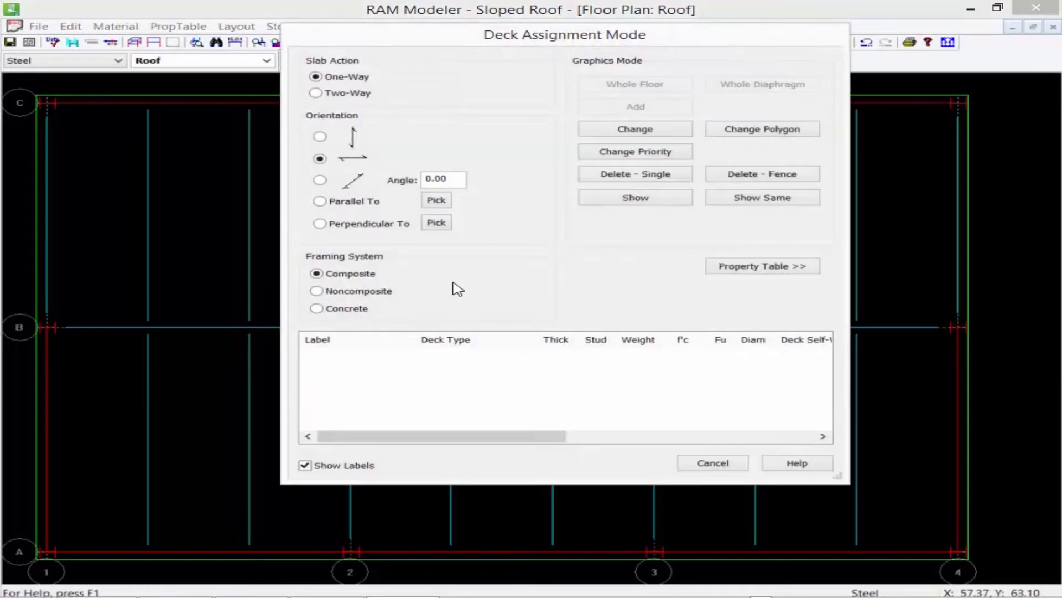
# Choose a noncomposite Roof Deck spanning horizontally and apply it to the whole roof diaphragm
pyautogui.click(317, 291)
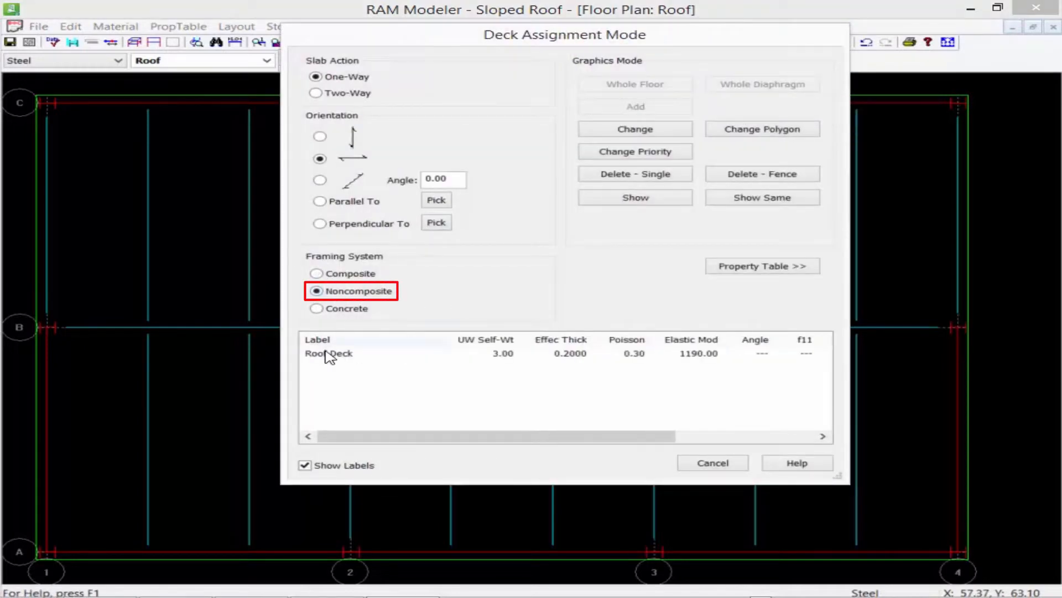
pyautogui.click(328, 353)
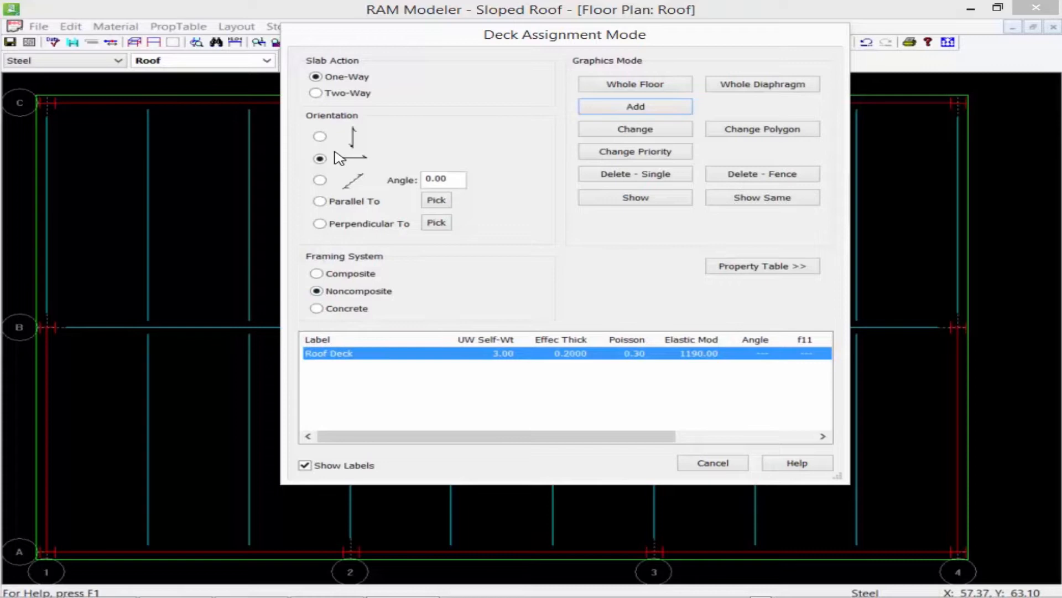
pyautogui.click(634, 83)
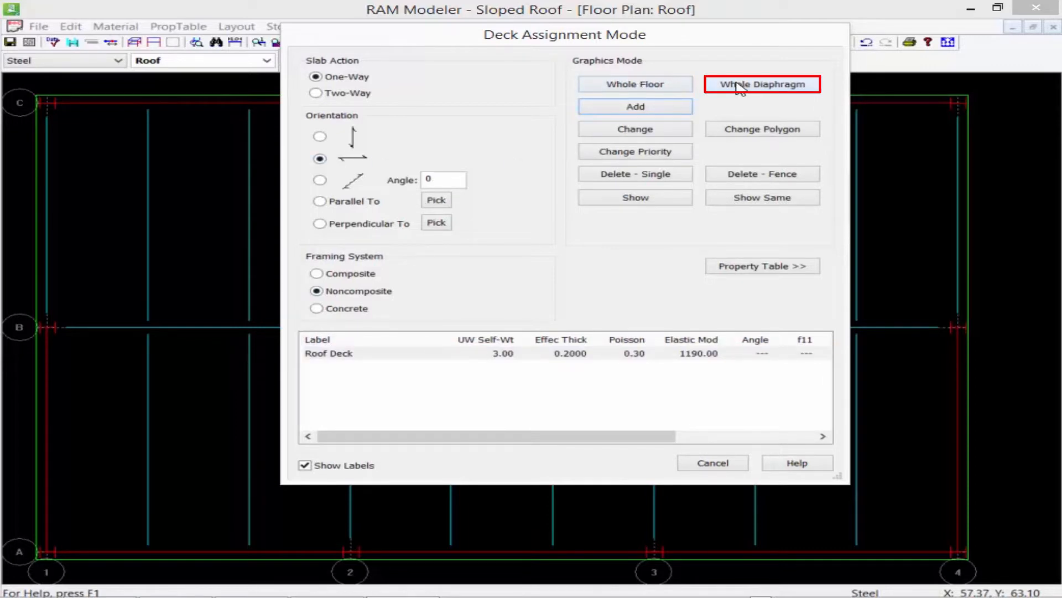
pyautogui.click(761, 84)
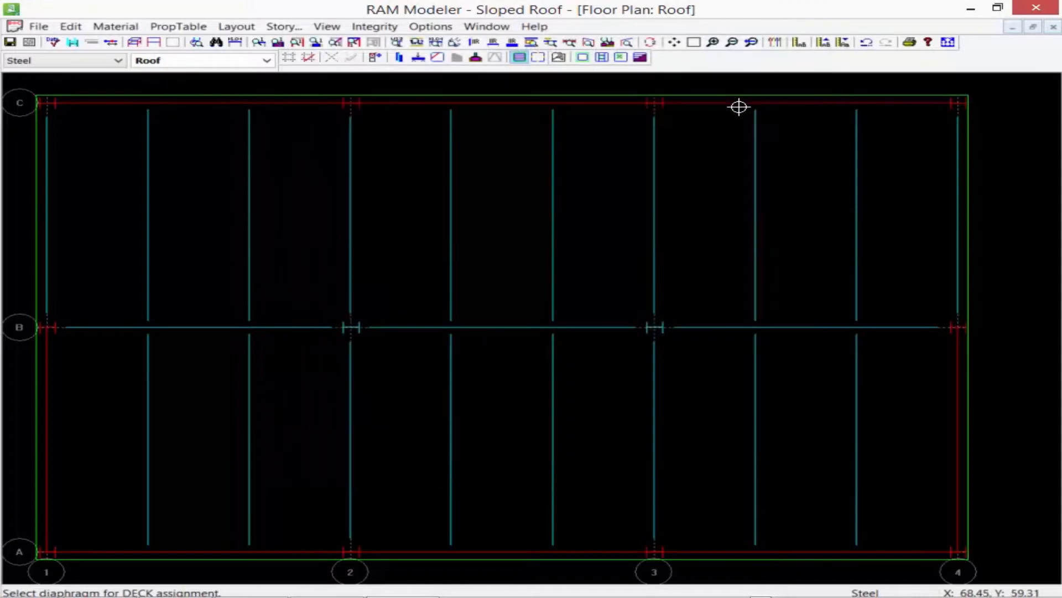
pyautogui.moveTo(718, 162)
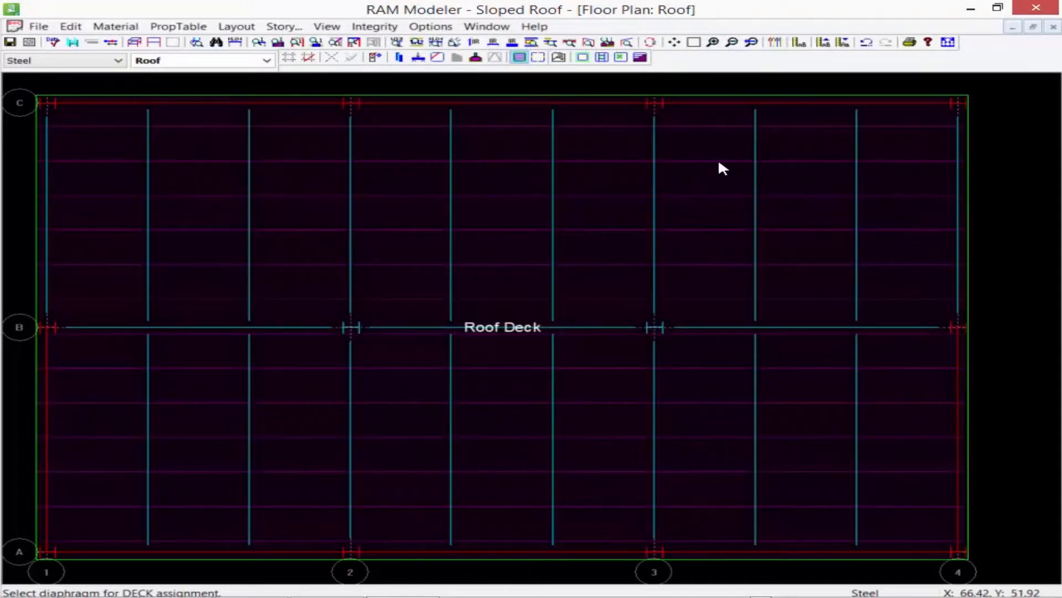
pyautogui.moveTo(730, 153)
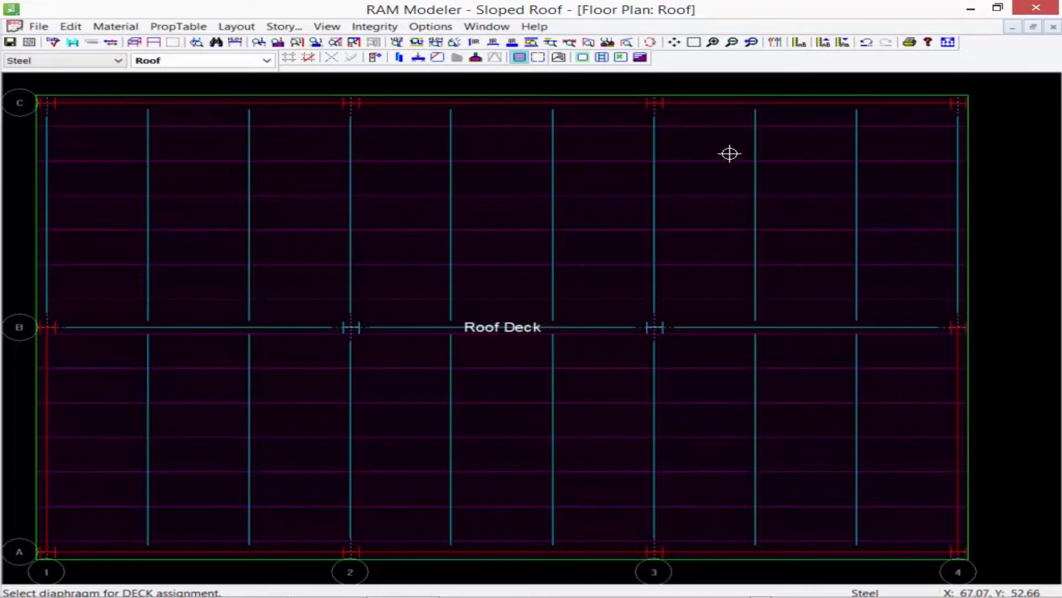
pyautogui.moveTo(412, 102)
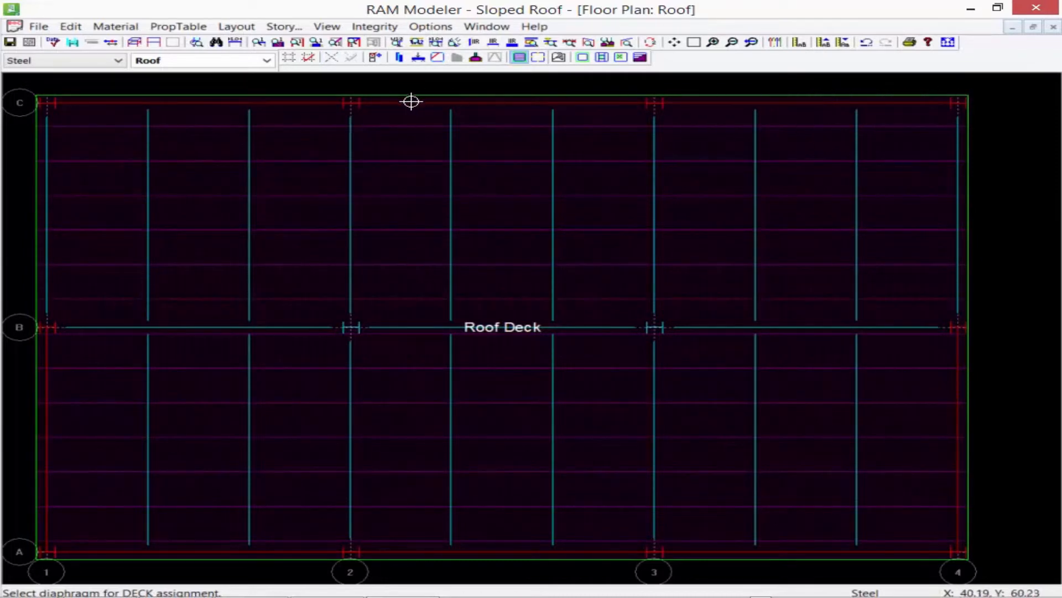
pyautogui.moveTo(807, 554)
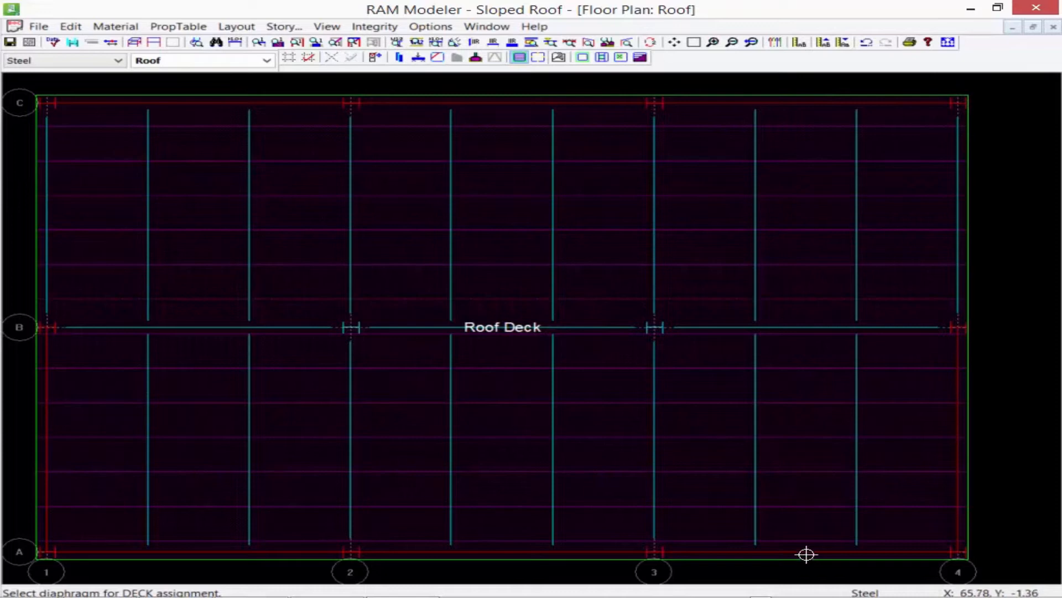
pyautogui.moveTo(213, 87)
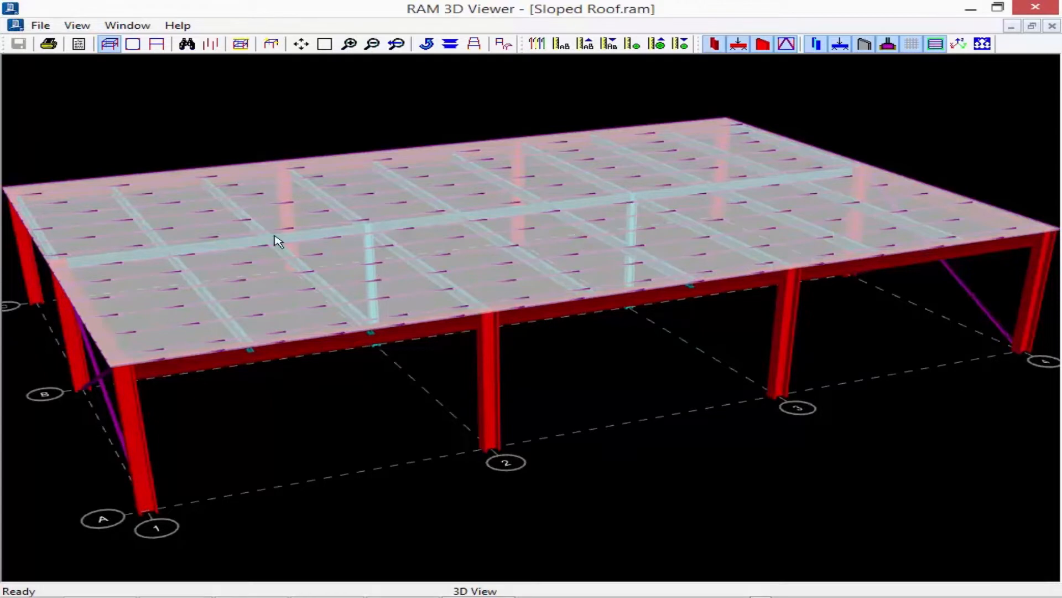
pyautogui.moveTo(1037, 52)
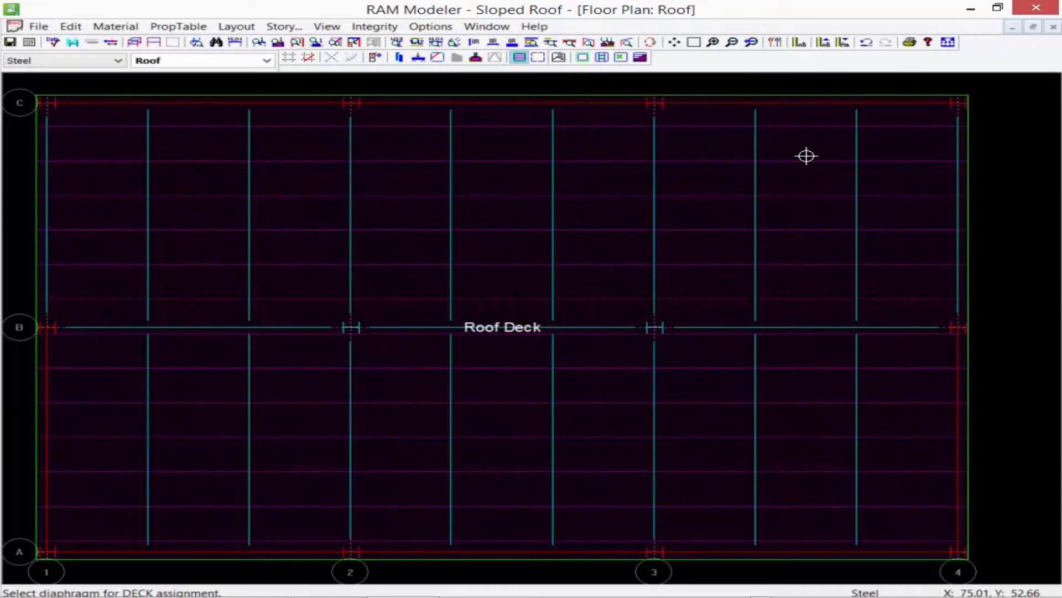
pyautogui.moveTo(784, 149)
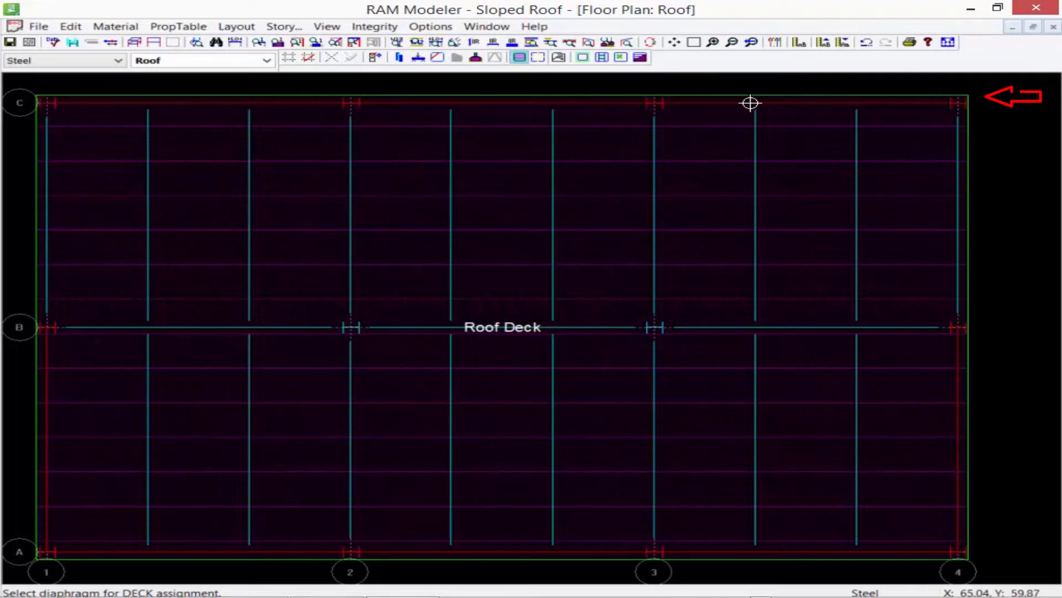
pyautogui.moveTo(197, 558)
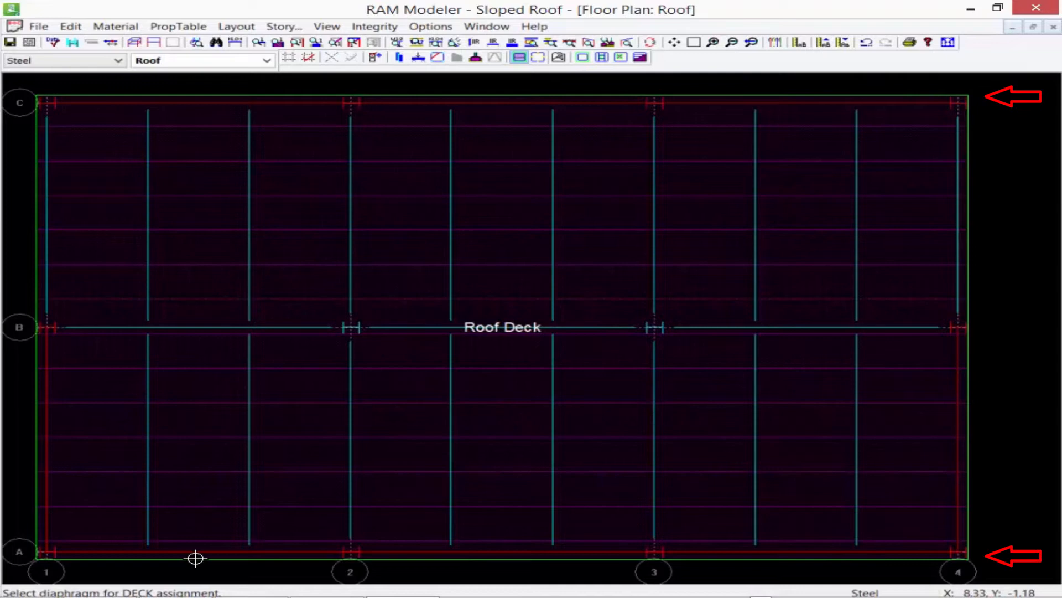
pyautogui.moveTo(479, 145)
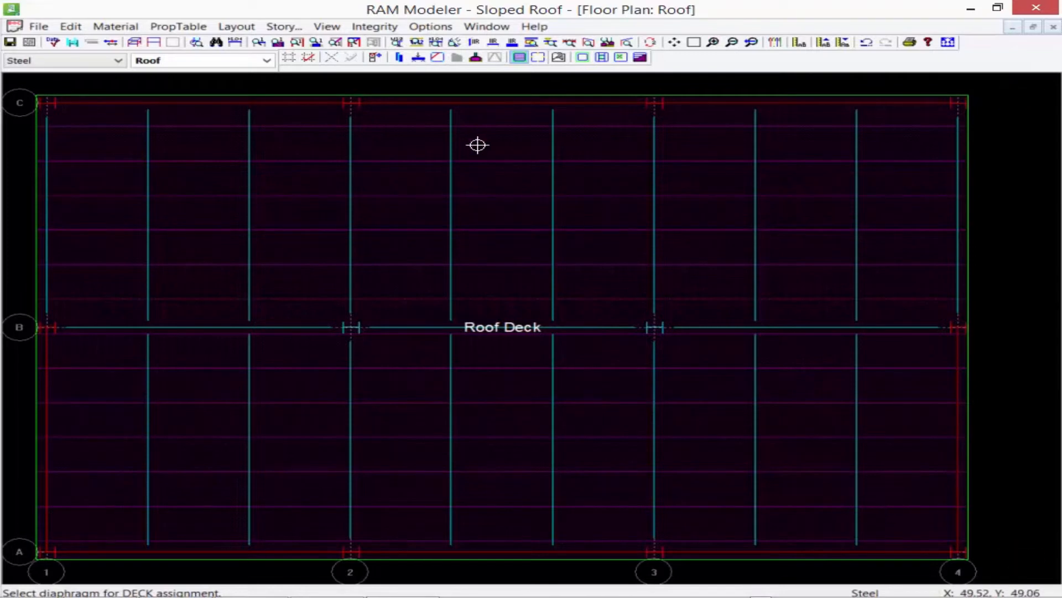
# In column layout, set Modify Column Elevations to lower the tops by the entered distance in Fence mode
pyautogui.click(399, 56)
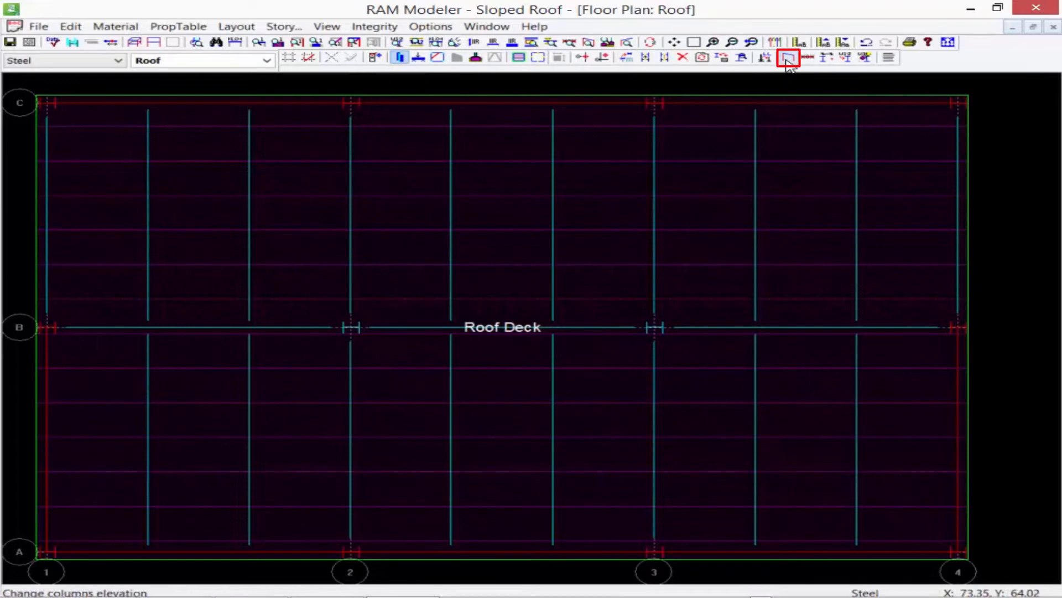
pyautogui.click(787, 56)
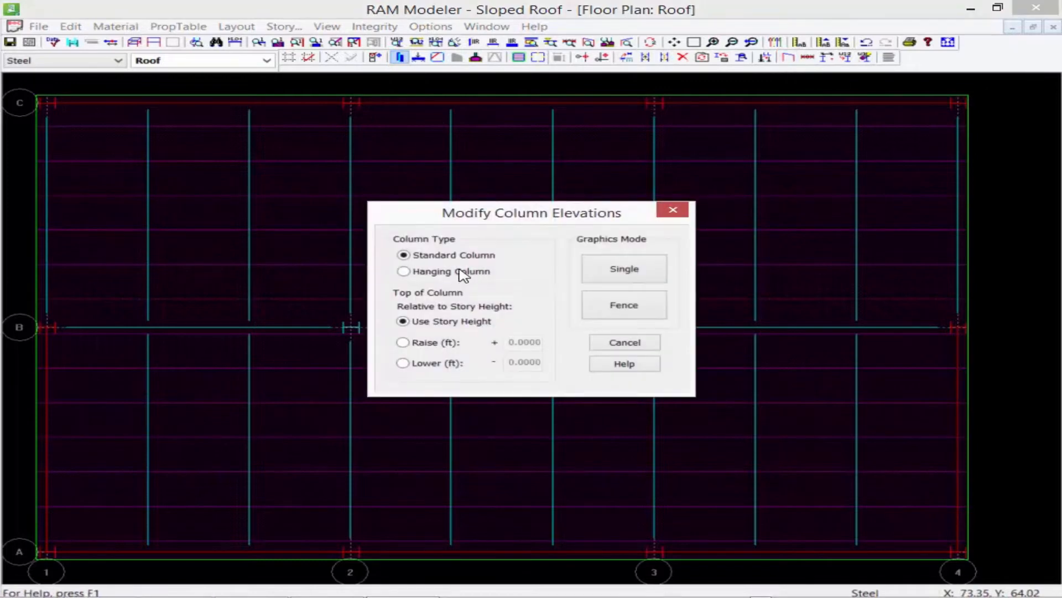
pyautogui.click(403, 363)
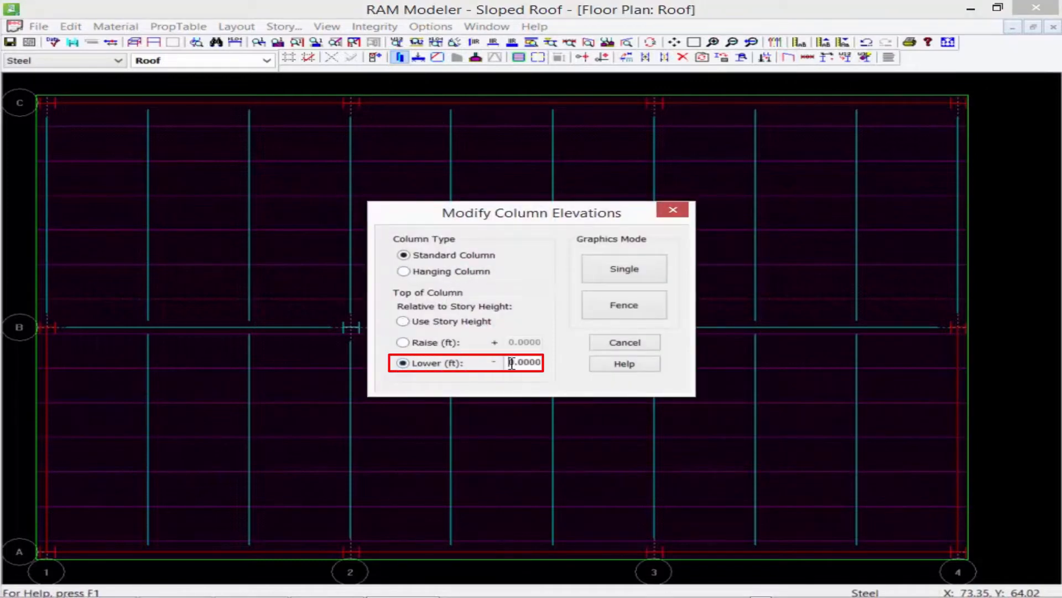
pyautogui.tripleClick(523, 362)
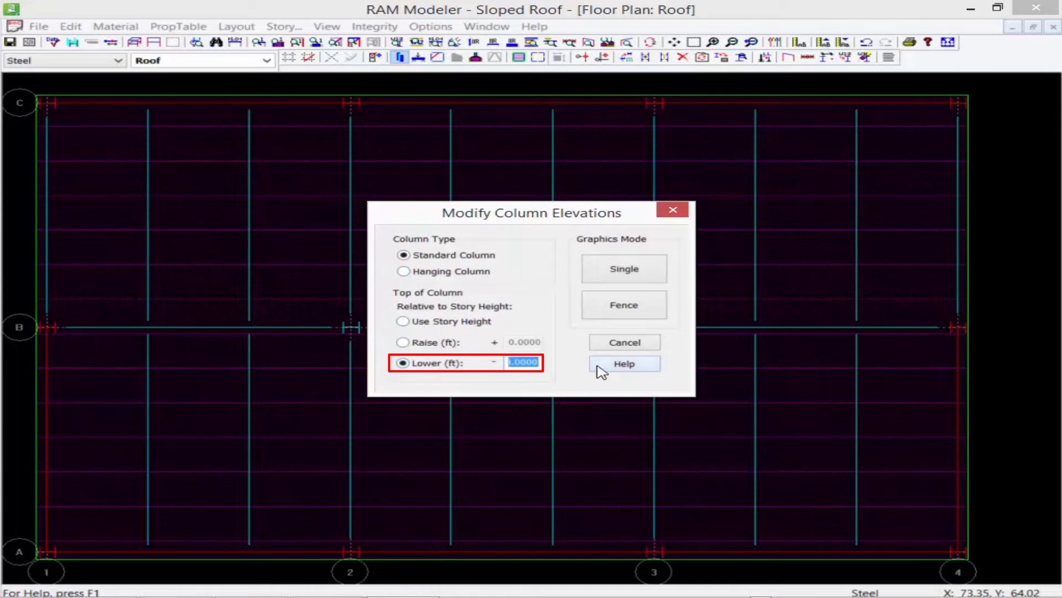
pyautogui.click(624, 304)
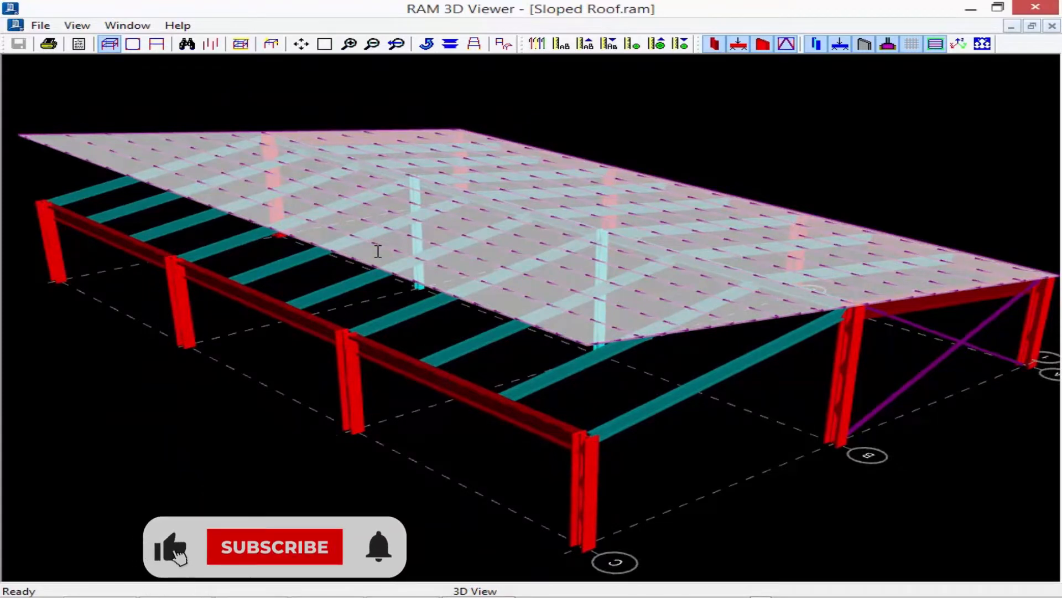
# View the sloped roof framing and single deck plane in RAM 3D Viewer
pyautogui.click(273, 547)
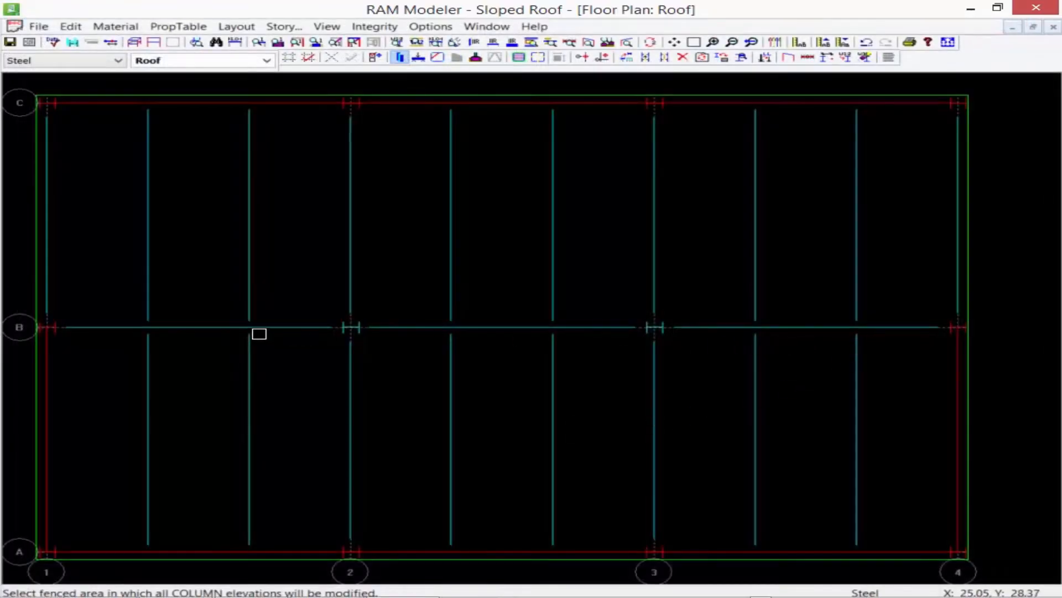
pyautogui.moveTo(930, 357)
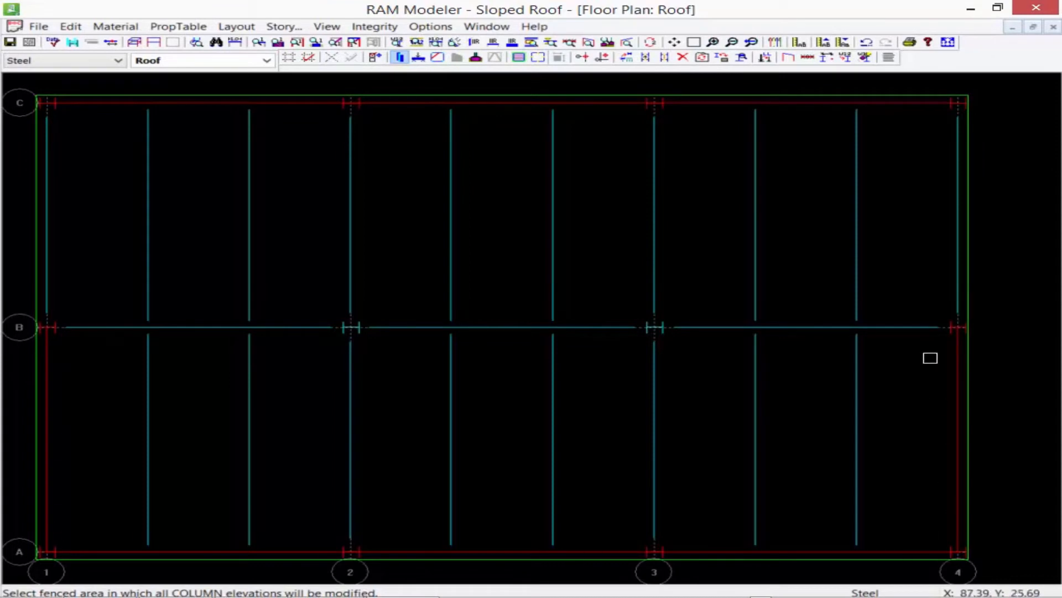
pyautogui.moveTo(889, 171)
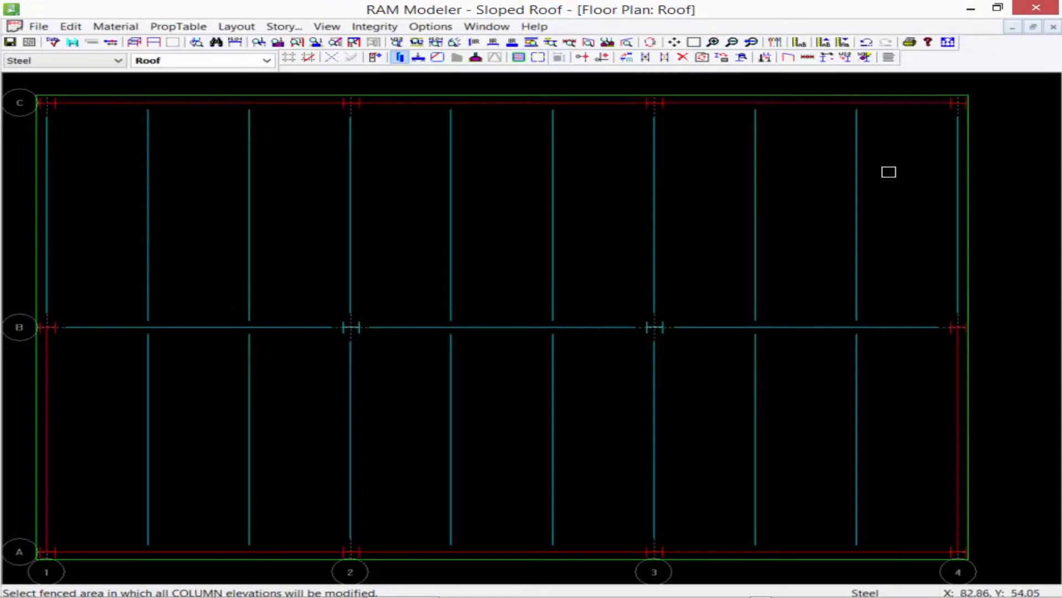
pyautogui.moveTo(433, 310)
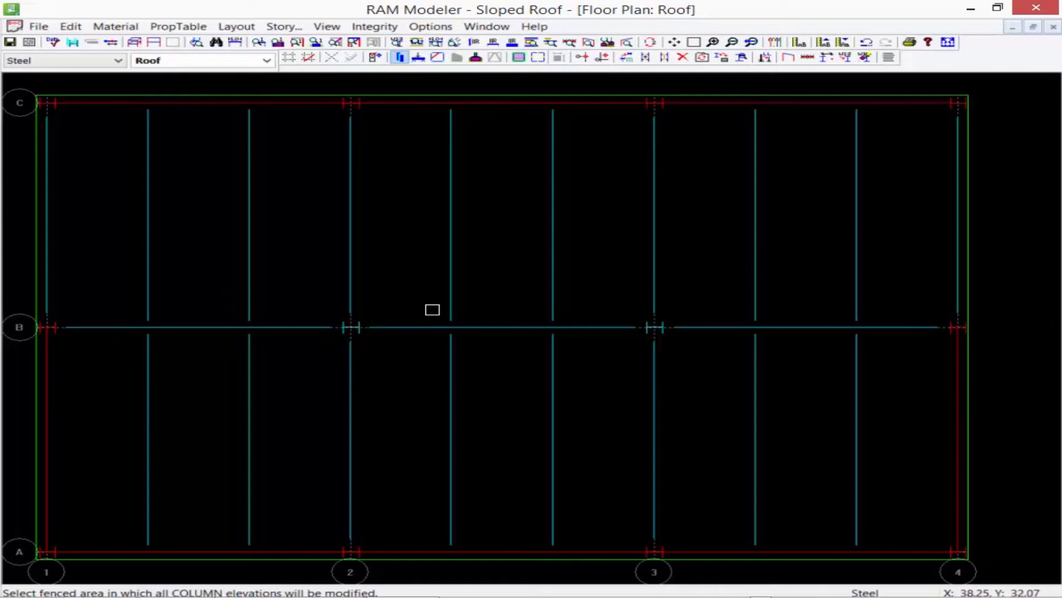
pyautogui.moveTo(563, 276)
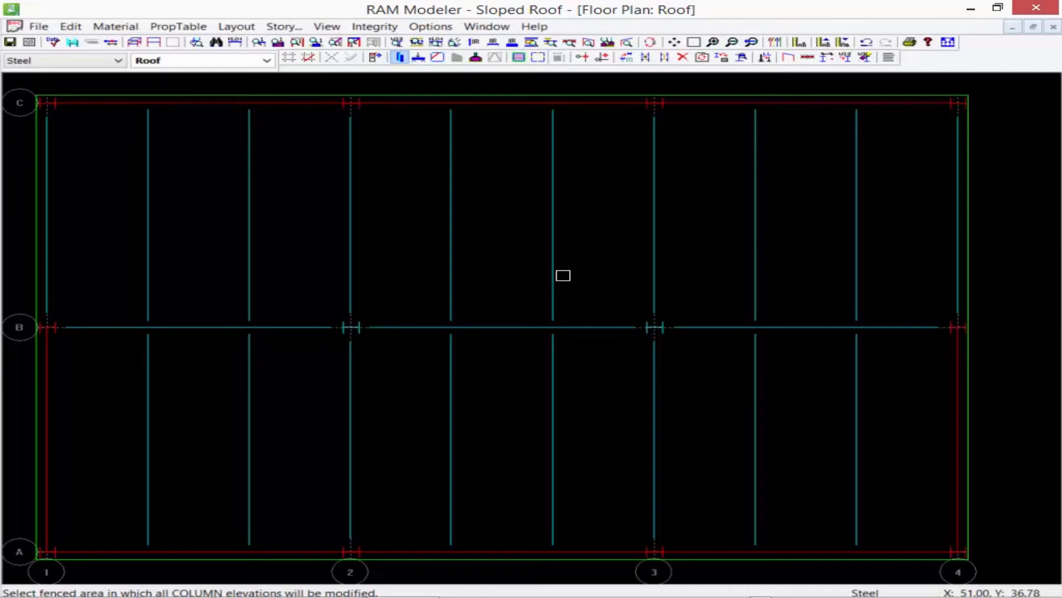
pyautogui.moveTo(321, 106)
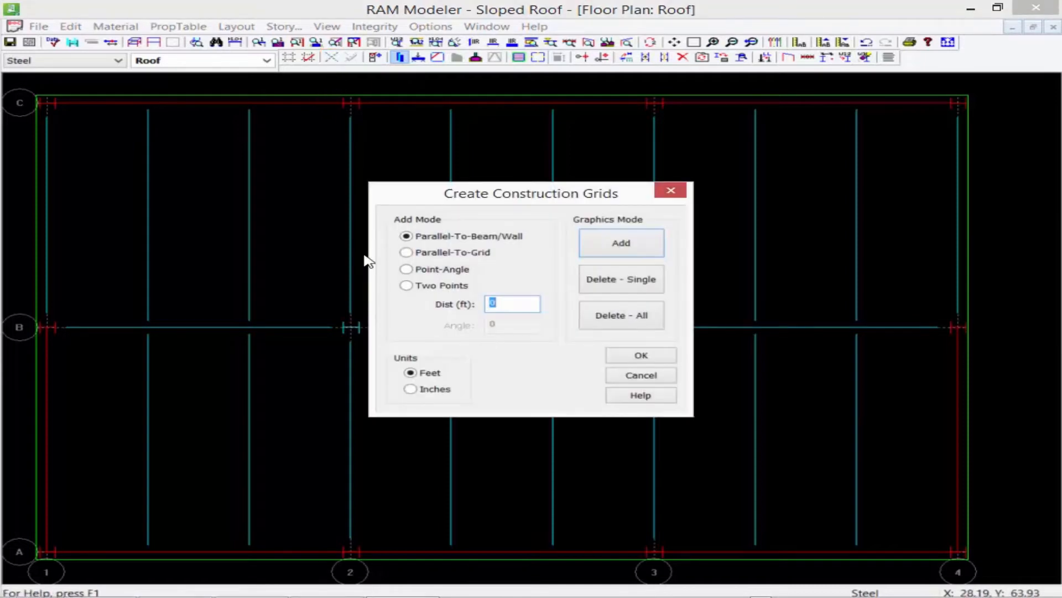
# Add construction grids parallel to an existing gridline at 0 ft offset
pyautogui.click(406, 252)
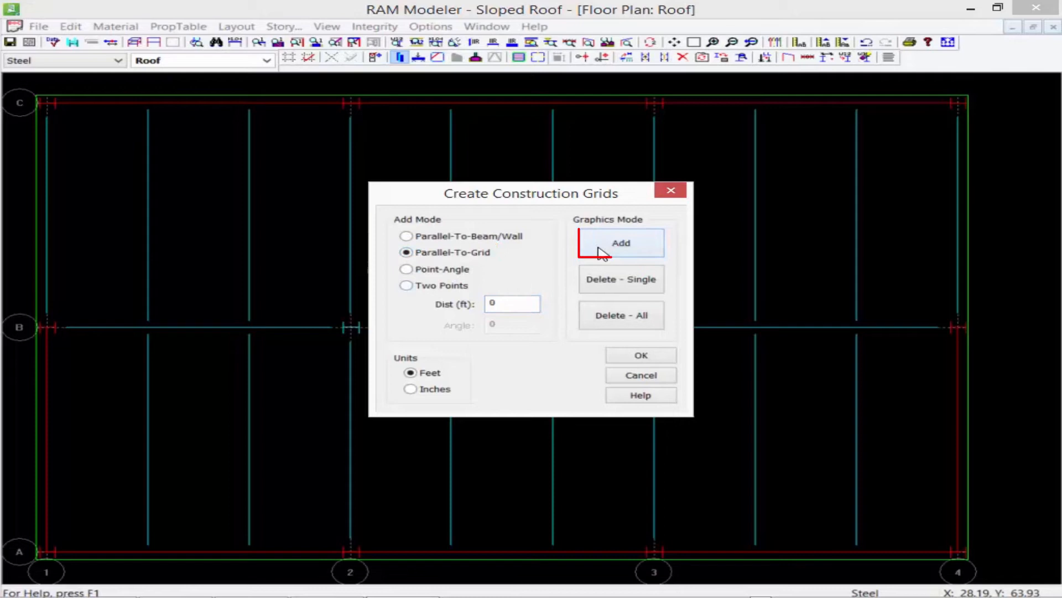
pyautogui.click(620, 242)
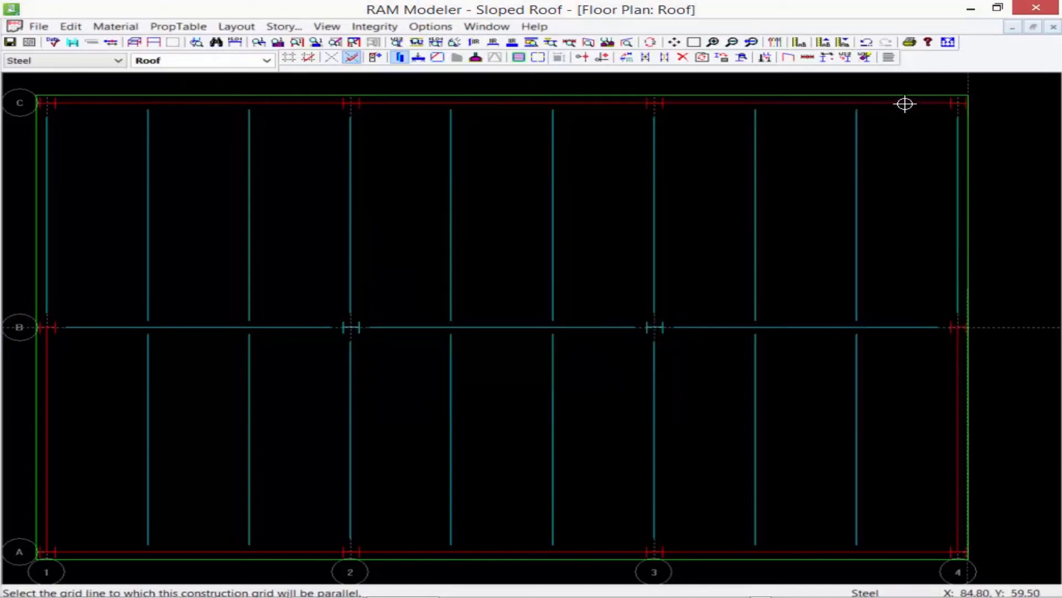
pyautogui.moveTo(61, 347)
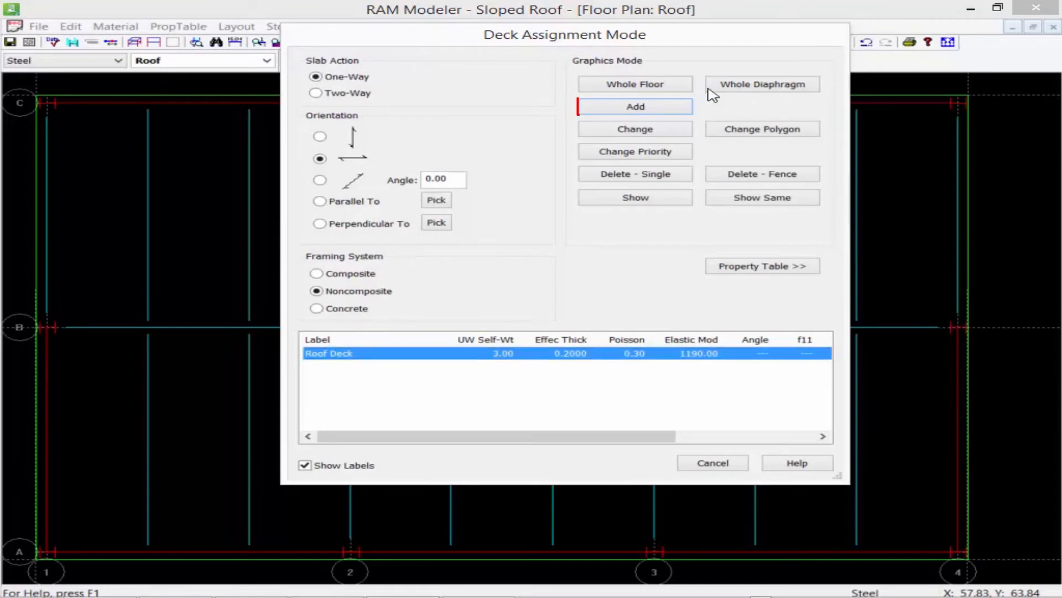
# Draw a new Roof Deck polygon from grid B at line 1 to the top-right roof corner
pyautogui.click(634, 107)
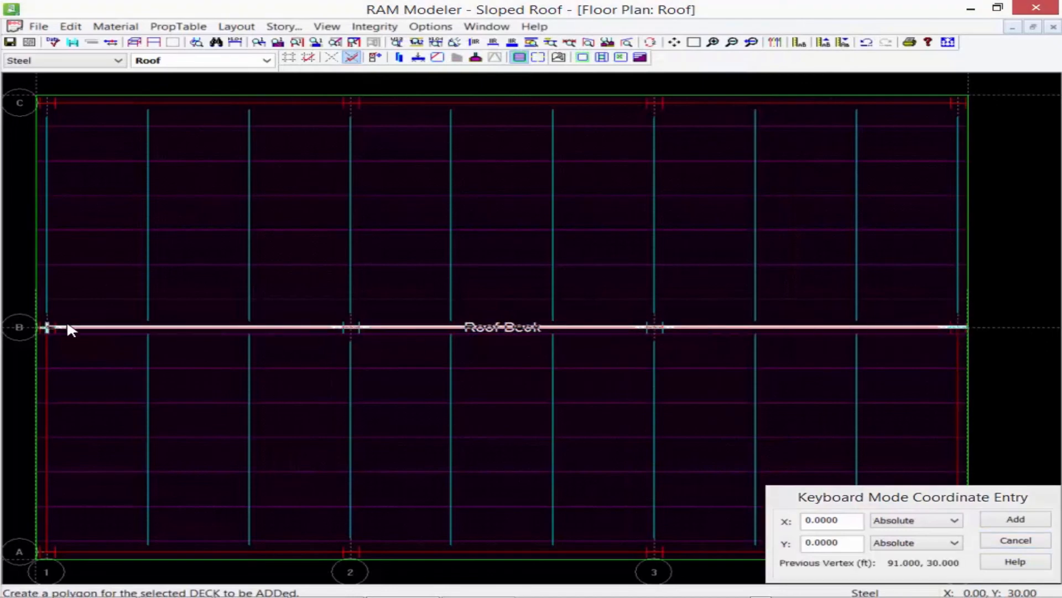
pyautogui.click(41, 96)
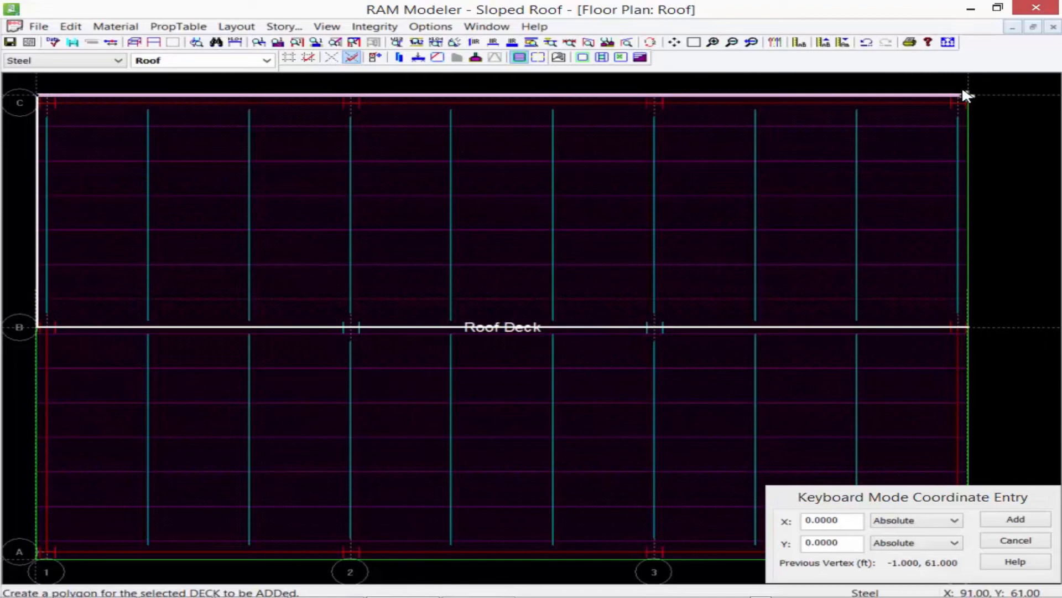
pyautogui.click(965, 327)
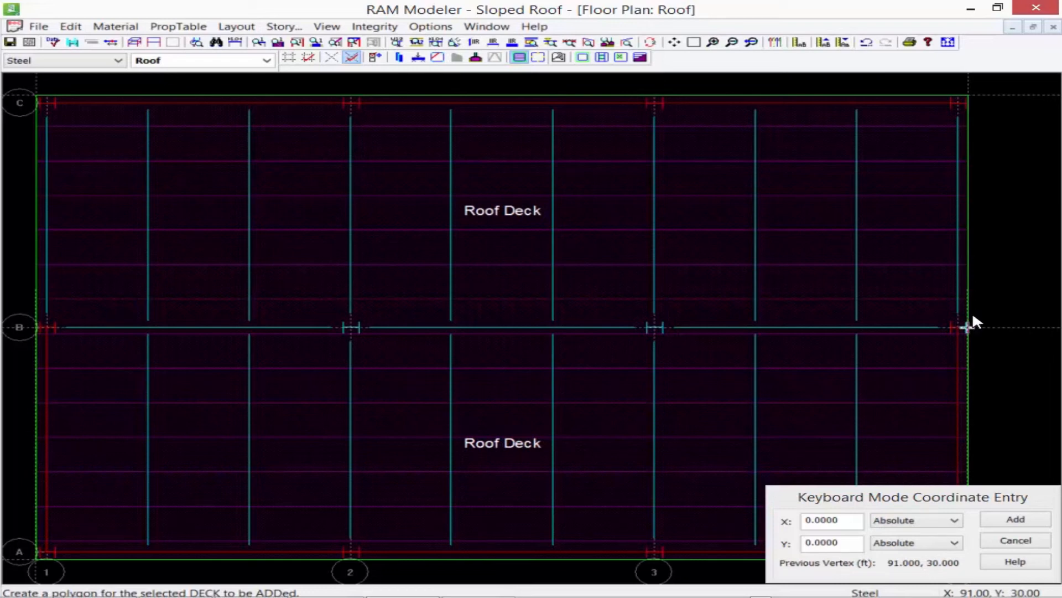
pyautogui.moveTo(761, 319)
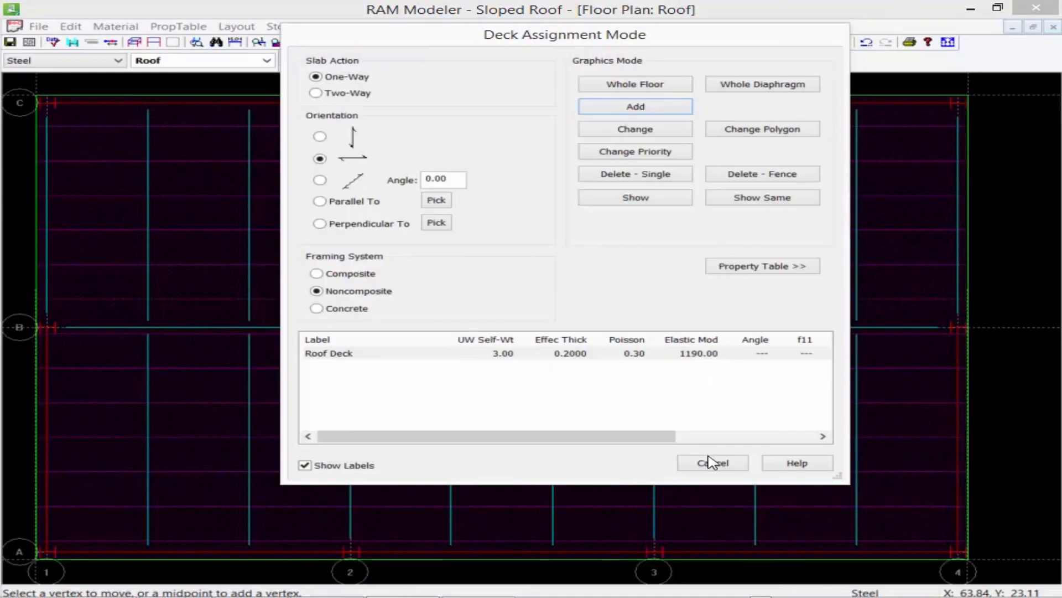
# Cancel the Deck Assignment dialog to exit deck mode
pyautogui.click(712, 463)
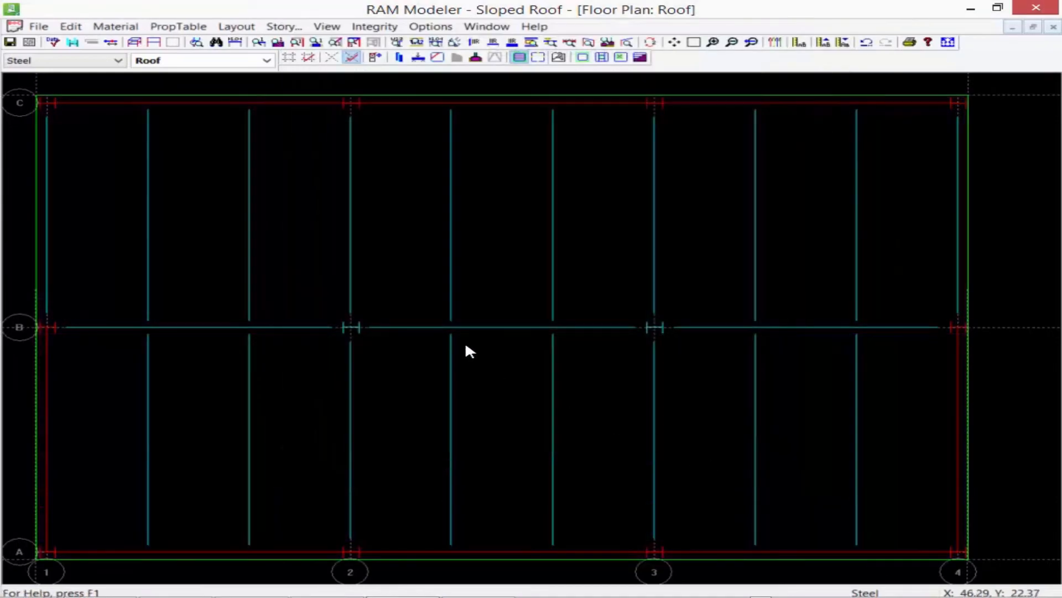